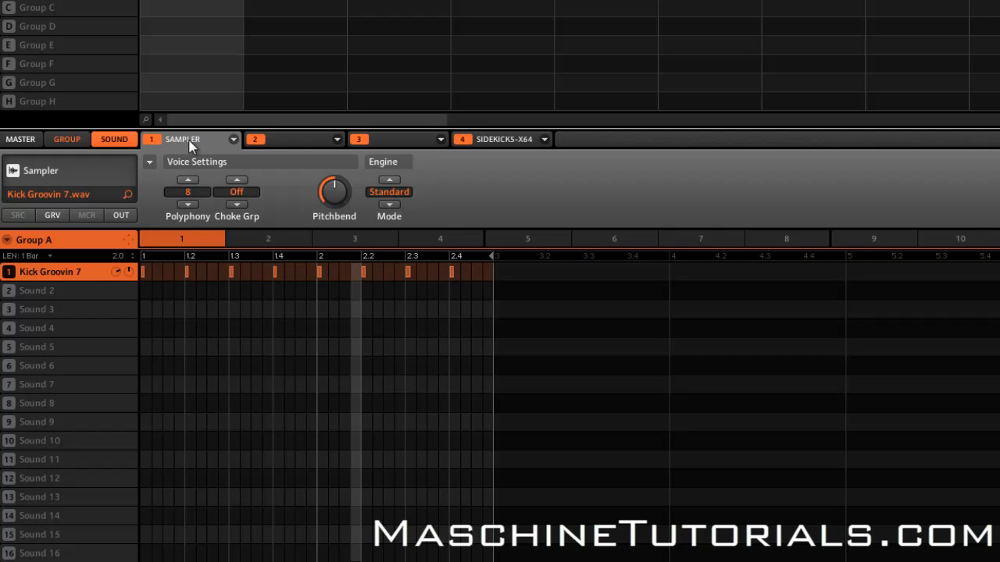
{"action": "mouse_move", "coordinate": [525, 155]}
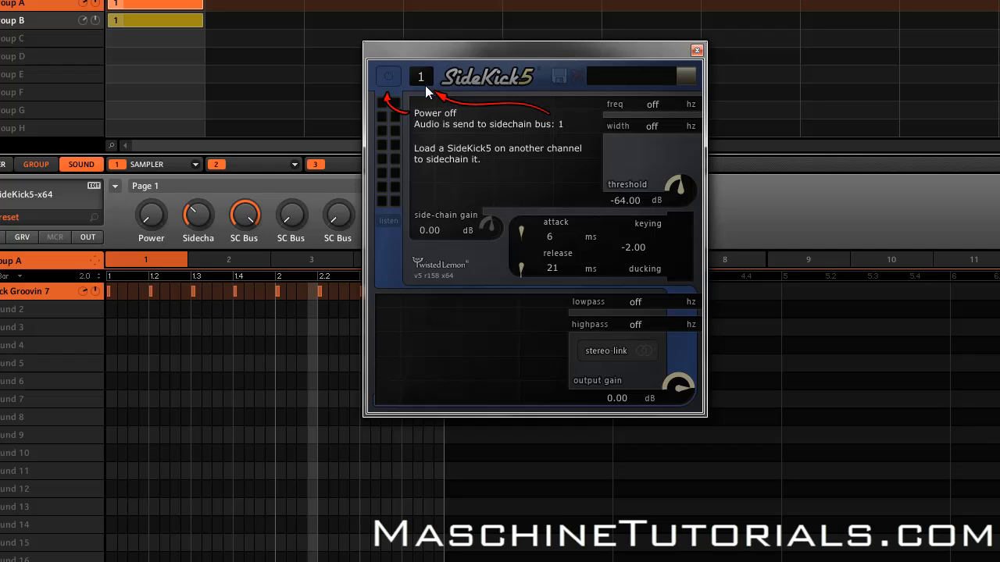
{"action": "mouse_move", "coordinate": [403, 121]}
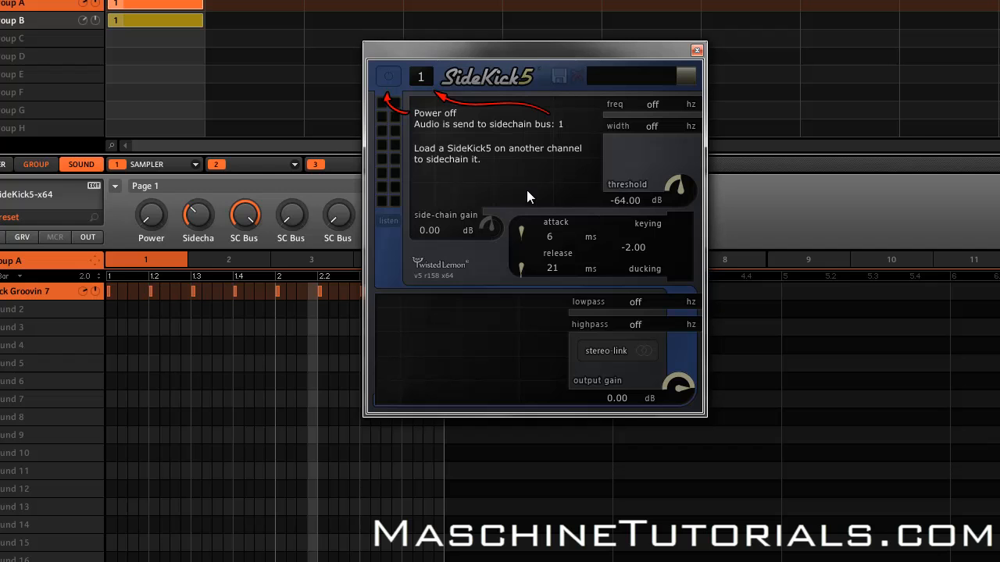
{"action": "mouse_move", "coordinate": [418, 100]}
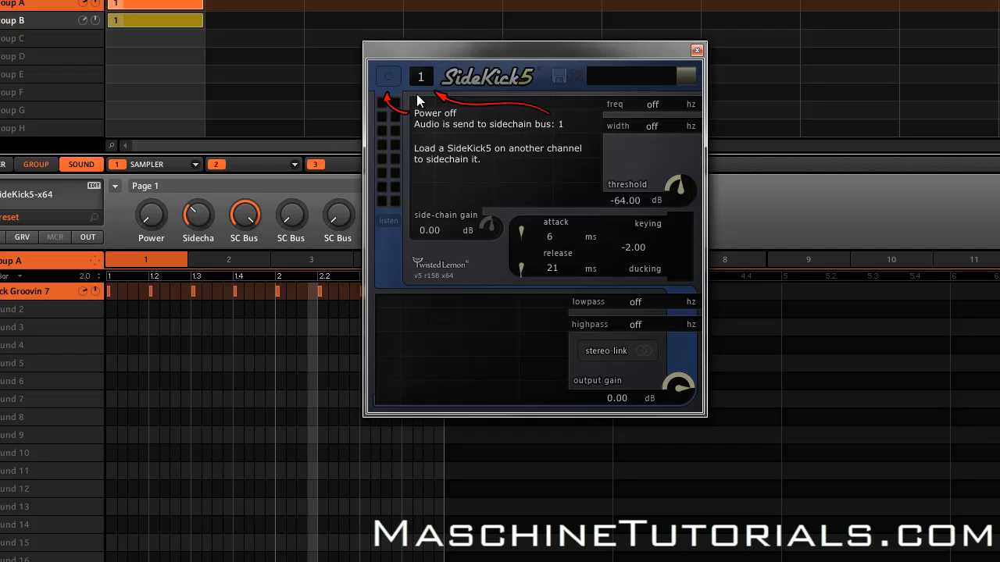
{"action": "mouse_move", "coordinate": [472, 186]}
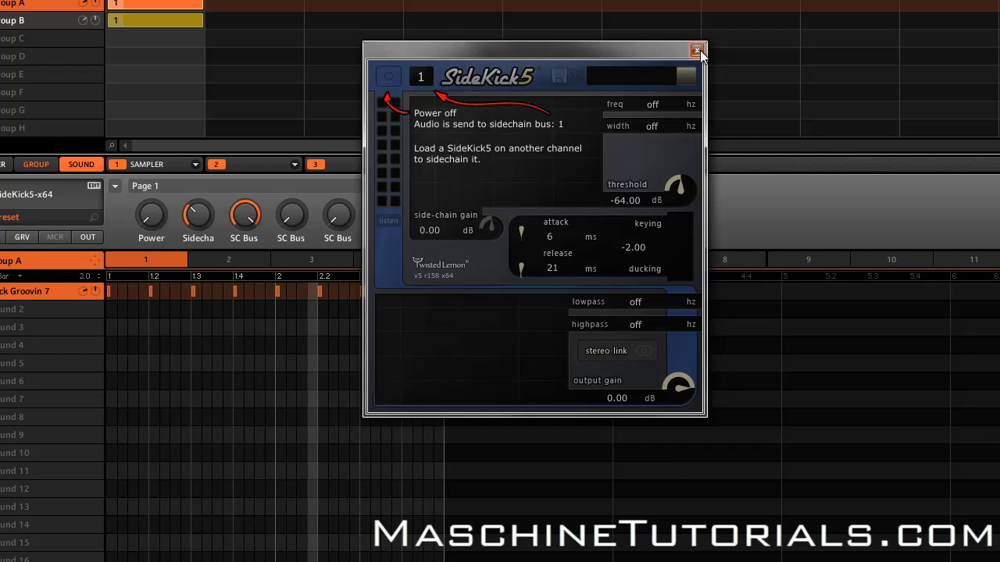
Close the kick sound's SideKick5 window before moving to the Basic String sound.
{"action": "left_click", "coordinate": [697, 50]}
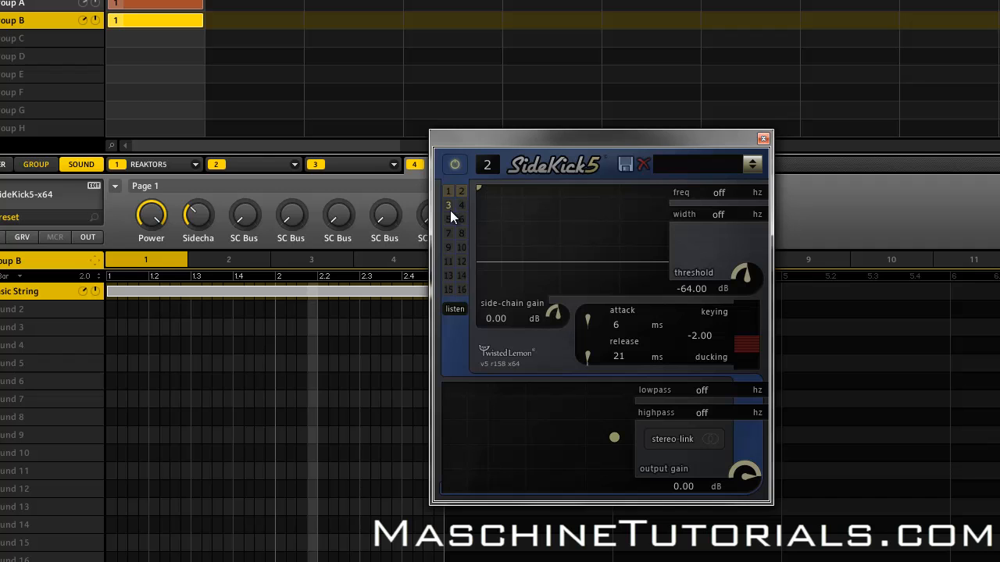
{"action": "mouse_move", "coordinate": [509, 219]}
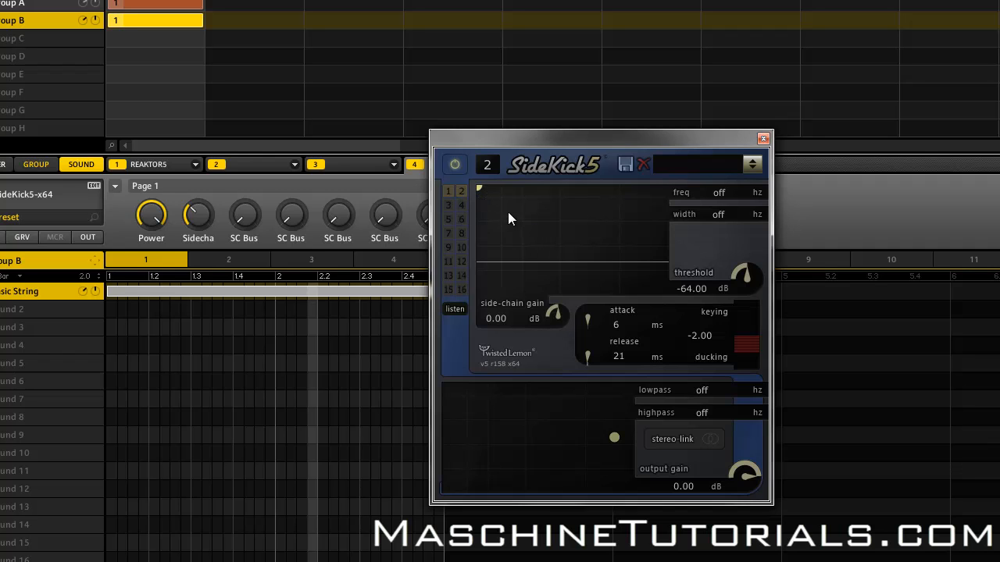
{"action": "mouse_move", "coordinate": [453, 202]}
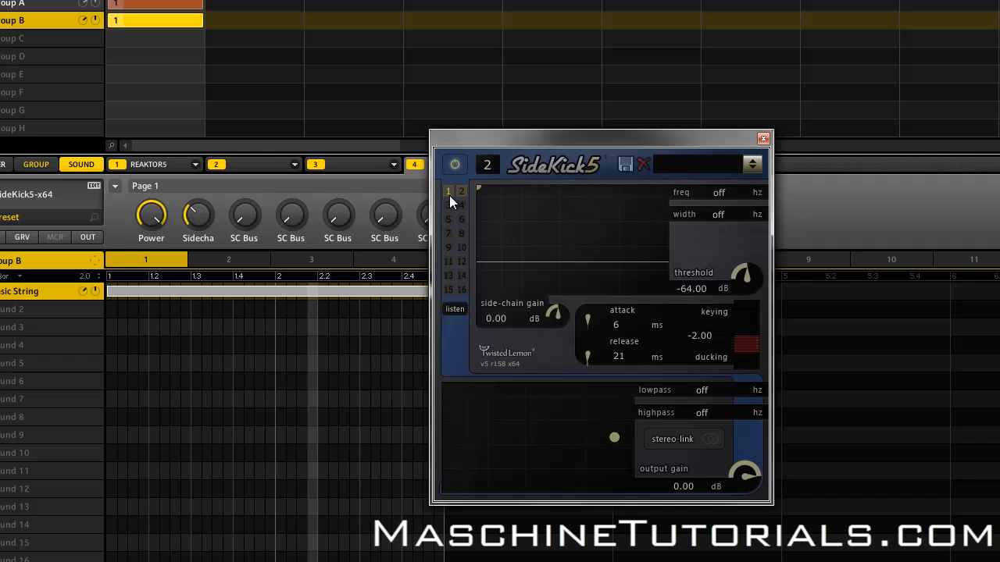
{"action": "mouse_move", "coordinate": [500, 258]}
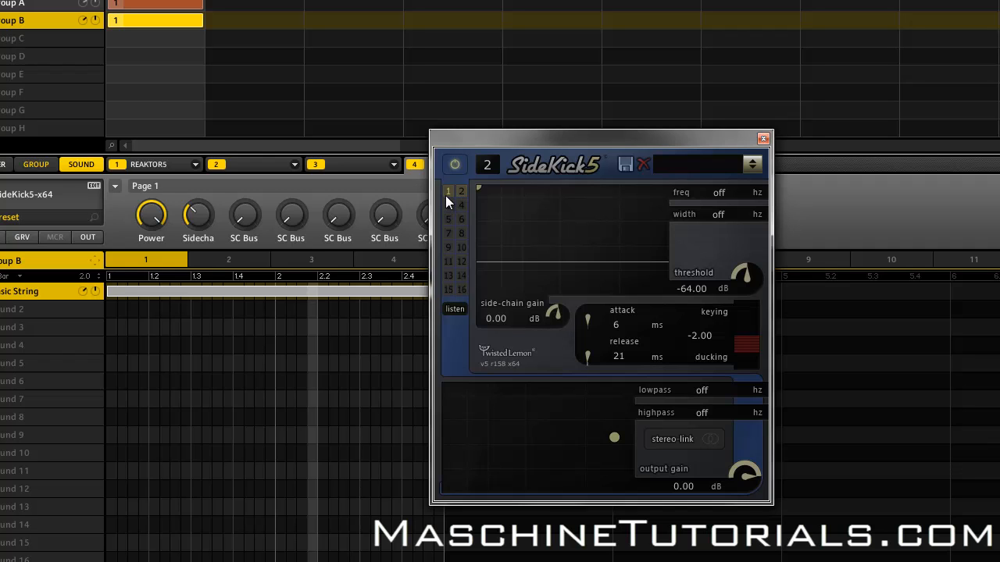
{"action": "mouse_move", "coordinate": [435, 206]}
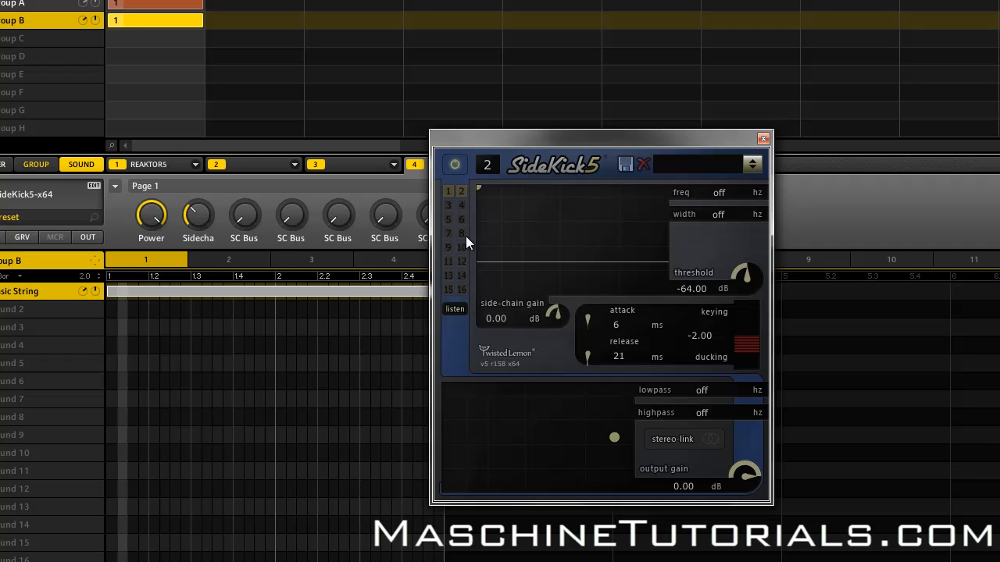
{"action": "mouse_move", "coordinate": [481, 306]}
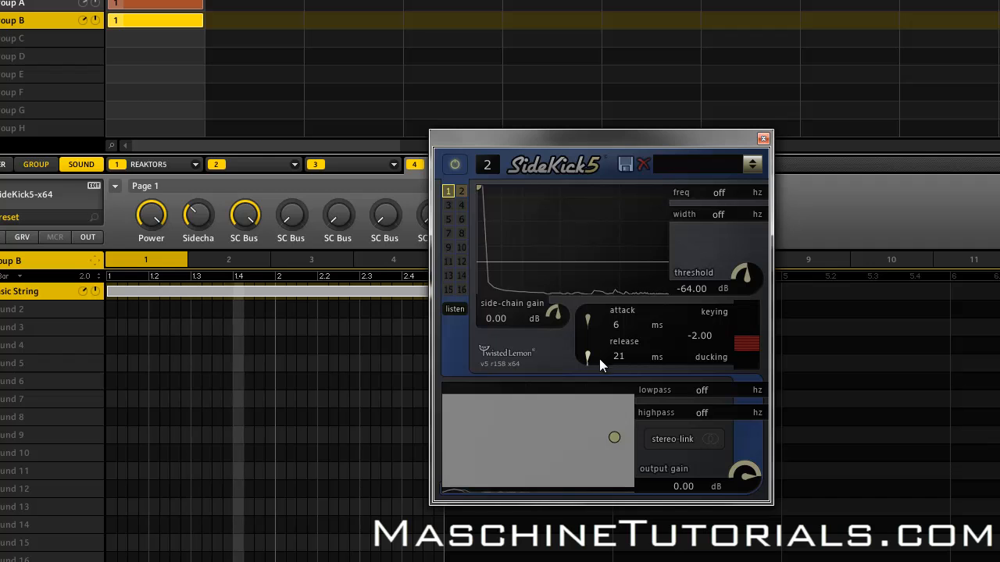
Set attack 1 ms, release 96 ms, raise side-chain and output gain, ducking at -5.00.
{"action": "left_click_drag", "start_coordinate": [585, 361], "coordinate": [586, 356]}
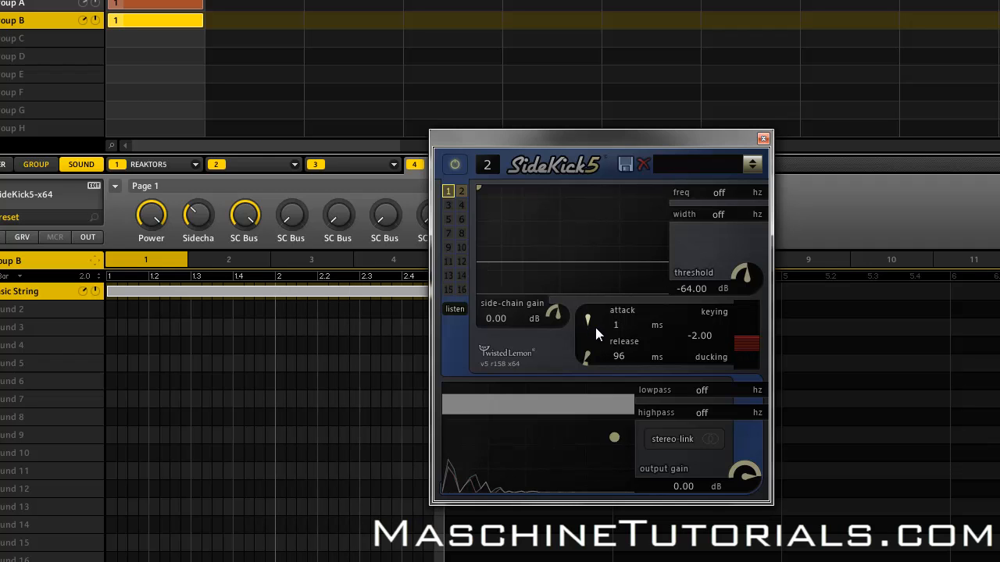
{"action": "left_click_drag", "start_coordinate": [556, 316], "coordinate": [560, 309]}
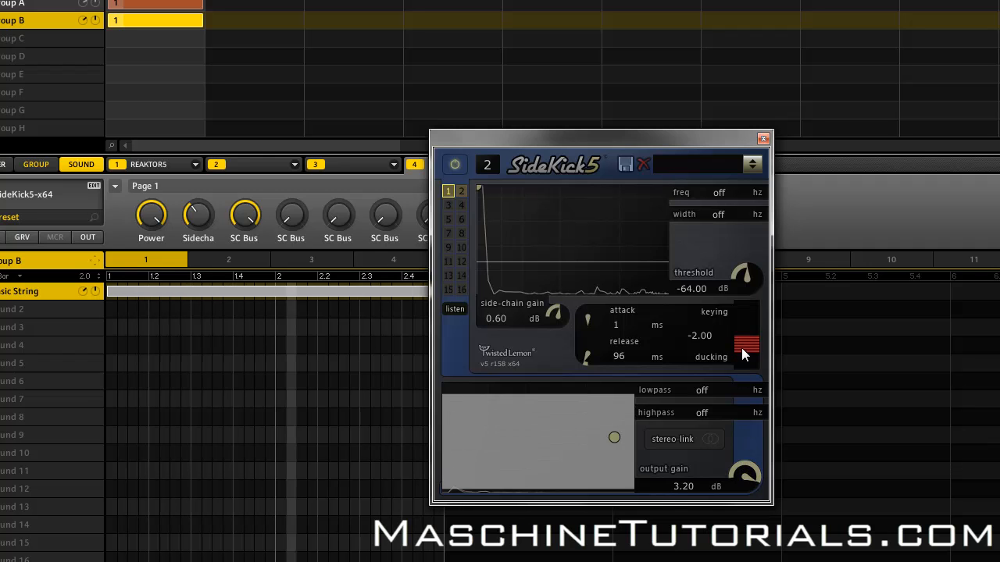
{"action": "left_click_drag", "start_coordinate": [747, 344], "coordinate": [746, 367]}
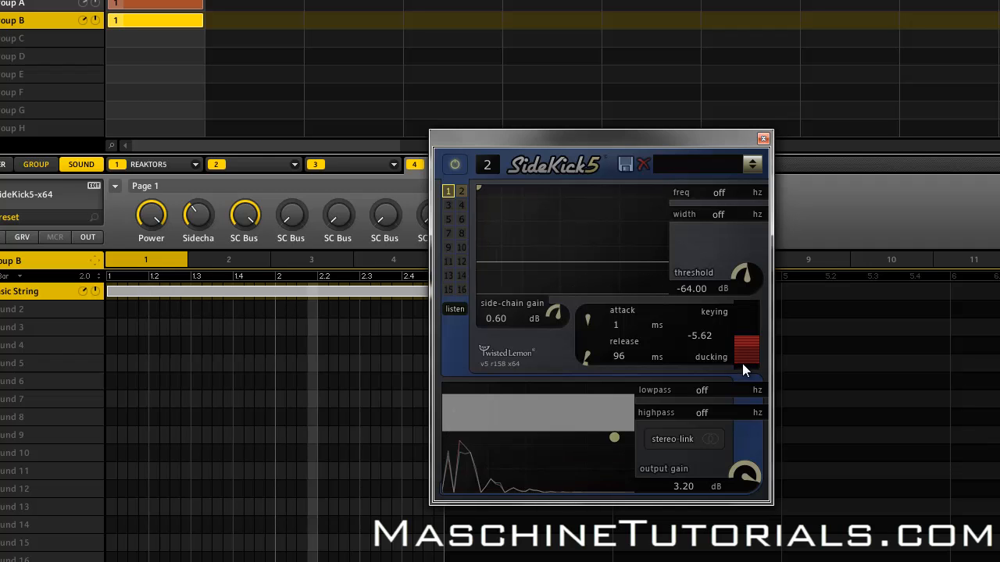
{"action": "left_click_drag", "start_coordinate": [746, 336], "coordinate": [747, 331]}
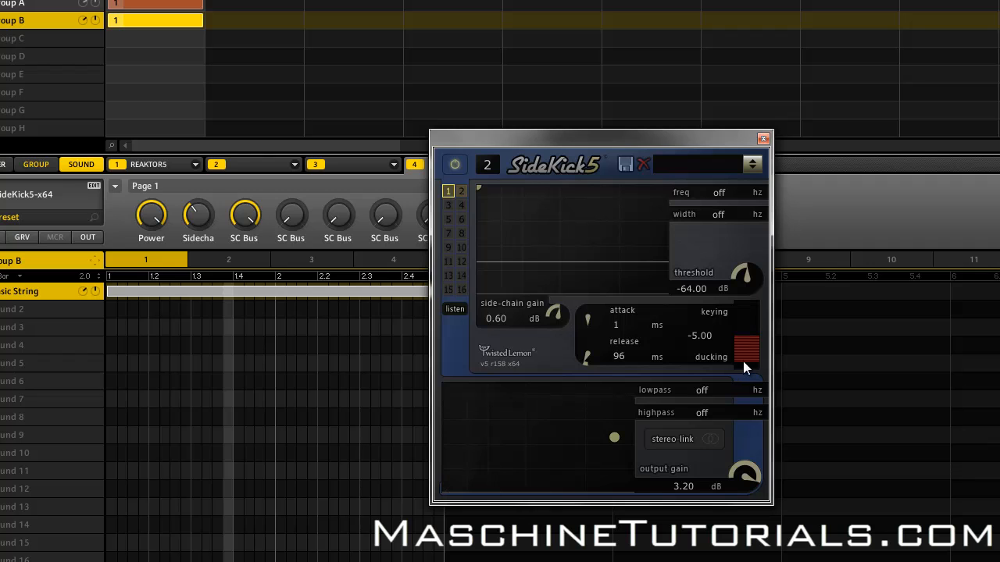
{"action": "mouse_move", "coordinate": [735, 366]}
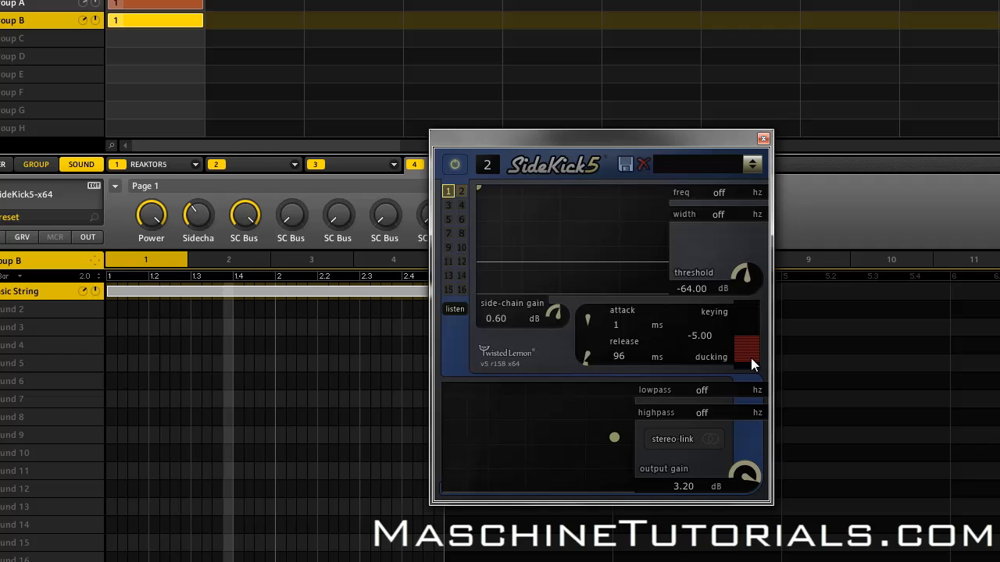
{"action": "mouse_move", "coordinate": [750, 323]}
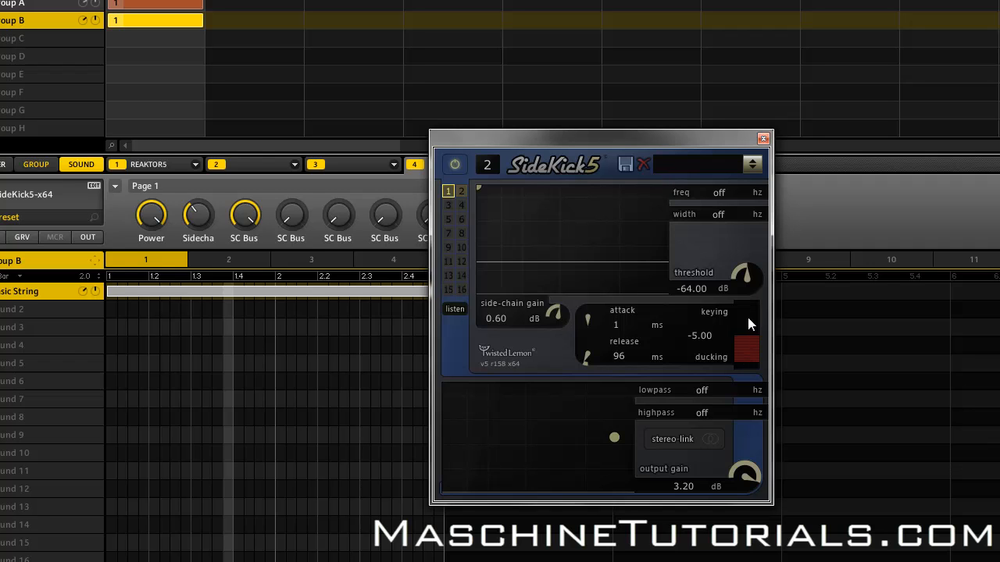
{"action": "mouse_move", "coordinate": [736, 369]}
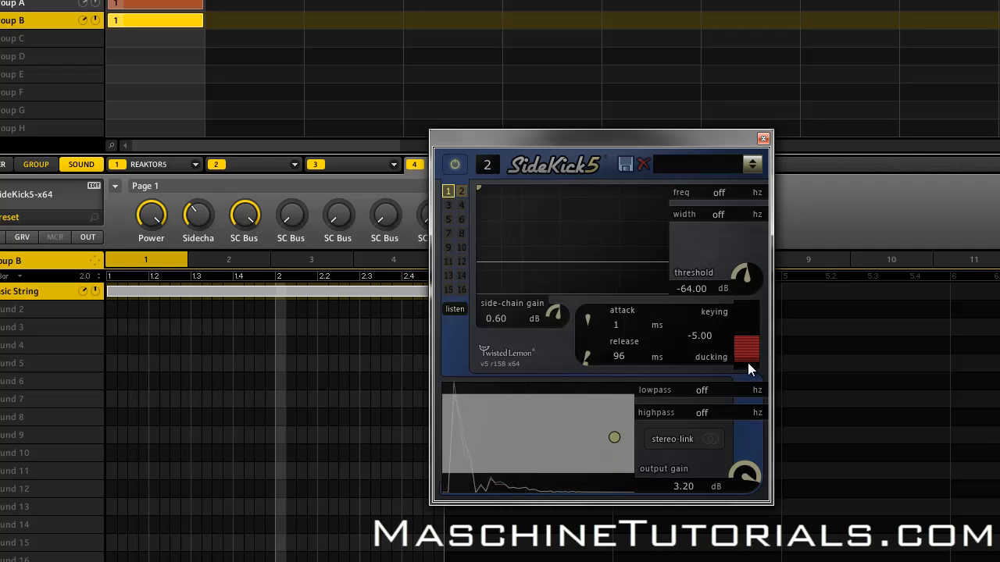
Push the ducking amount up into keying, landing at 2.25.
{"action": "left_click_drag", "start_coordinate": [746, 367], "coordinate": [747, 337]}
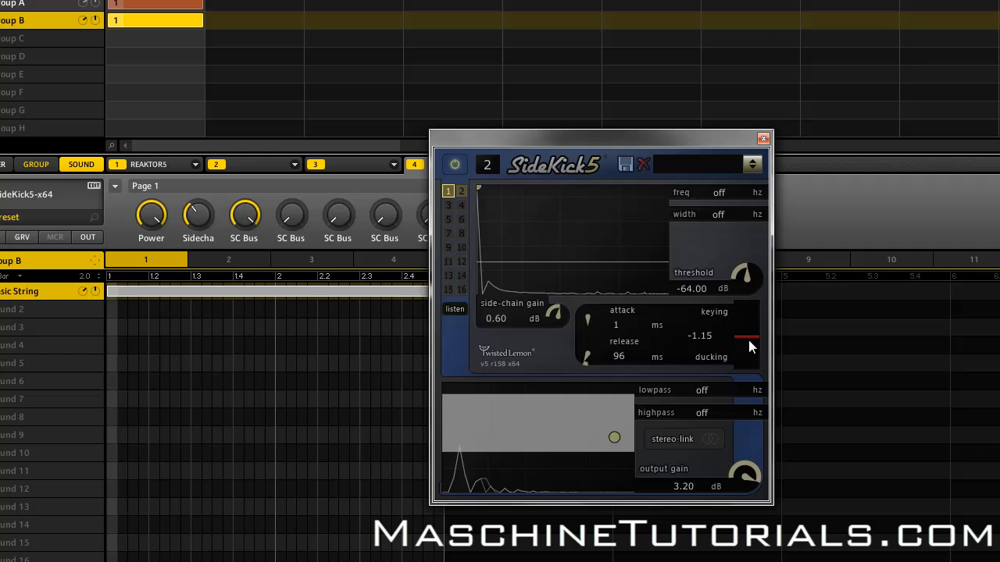
{"action": "left_click_drag", "start_coordinate": [747, 340], "coordinate": [747, 328]}
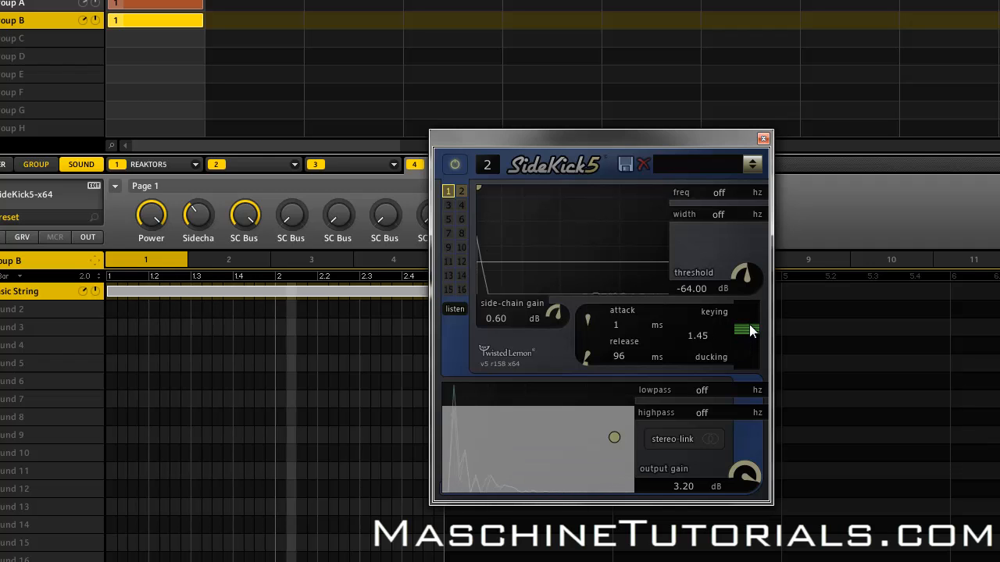
{"action": "left_click_drag", "start_coordinate": [747, 328], "coordinate": [747, 320]}
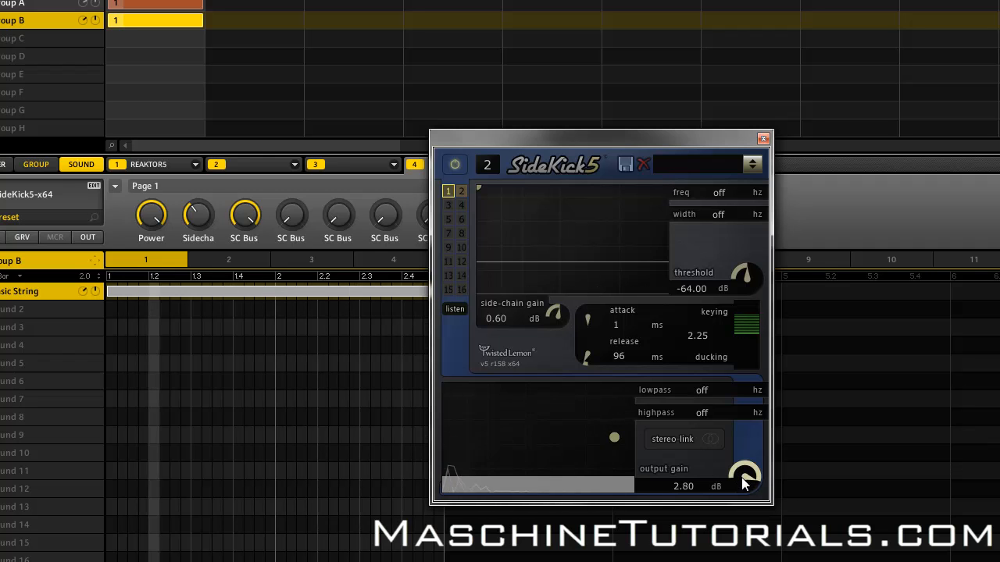
Cut output gain to 0.60, side-chain gain 1.70, and return to ducking at -3.21.
{"action": "left_click_drag", "start_coordinate": [742, 472], "coordinate": [742, 497]}
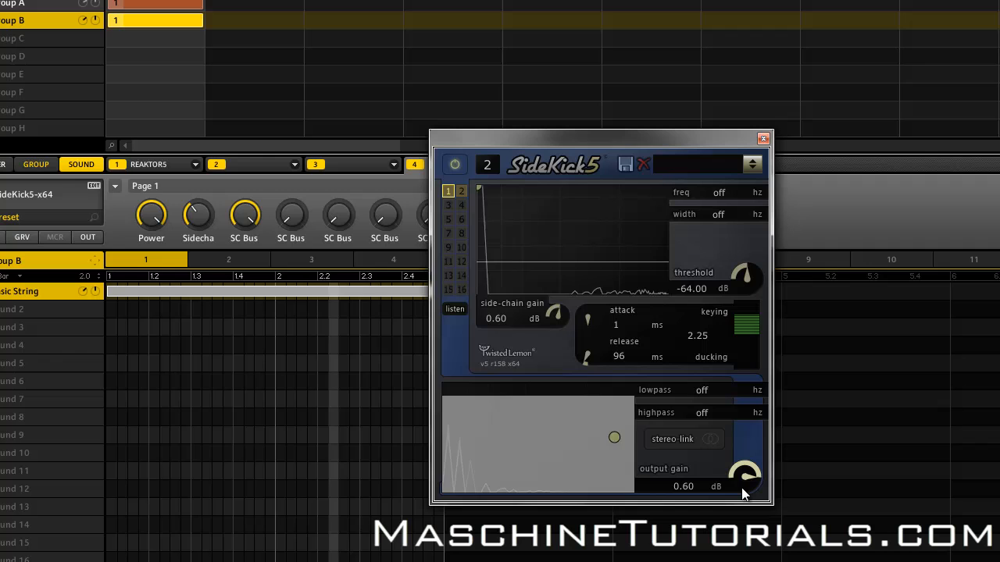
{"action": "left_click_drag", "start_coordinate": [554, 312], "coordinate": [555, 281]}
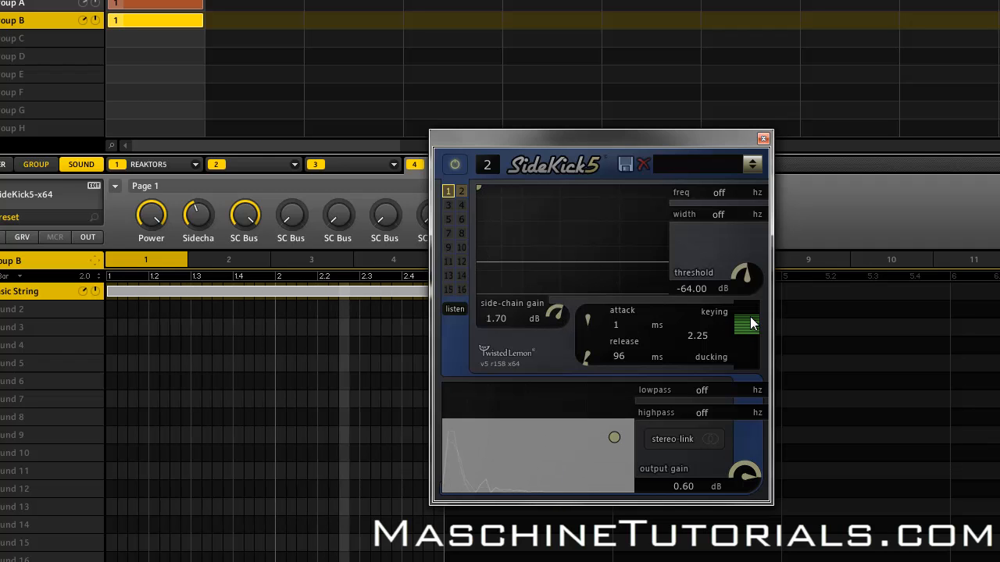
{"action": "left_click_drag", "start_coordinate": [746, 321], "coordinate": [750, 344]}
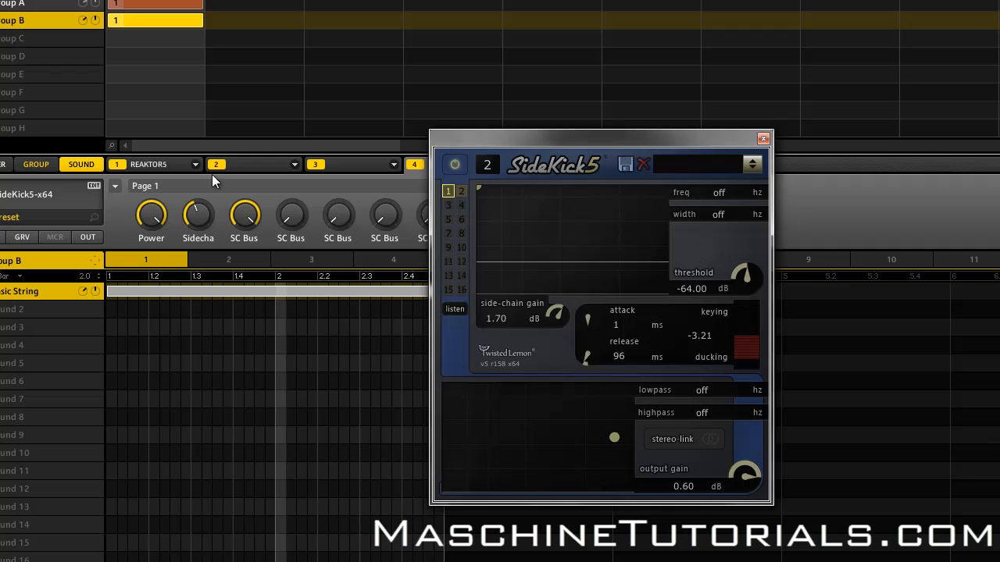
{"action": "mouse_move", "coordinate": [378, 201]}
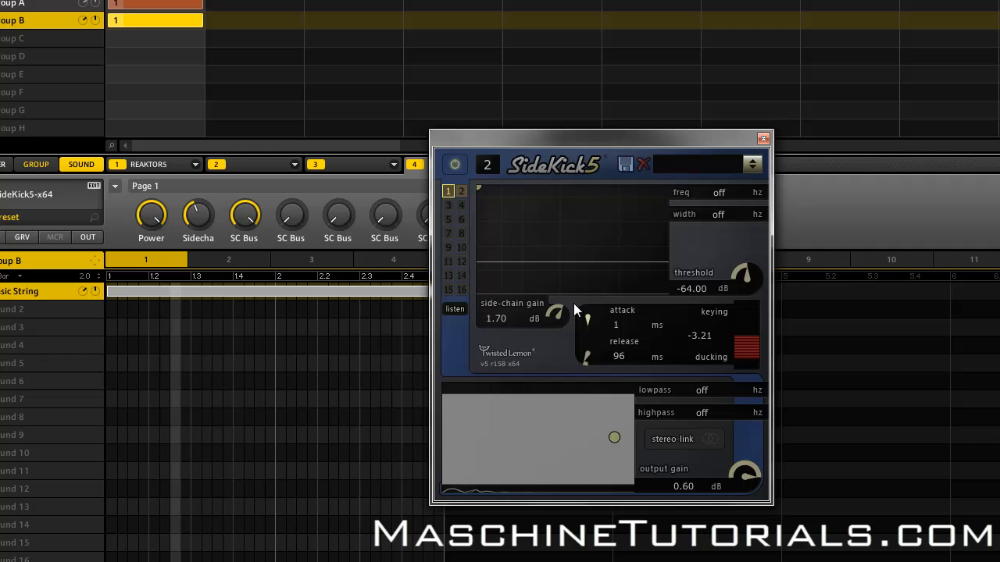
Sweep the filter graph into a narrow notch around 6424/8676 Hz, keying at 3.21.
{"action": "left_click_drag", "start_coordinate": [616, 438], "coordinate": [615, 444]}
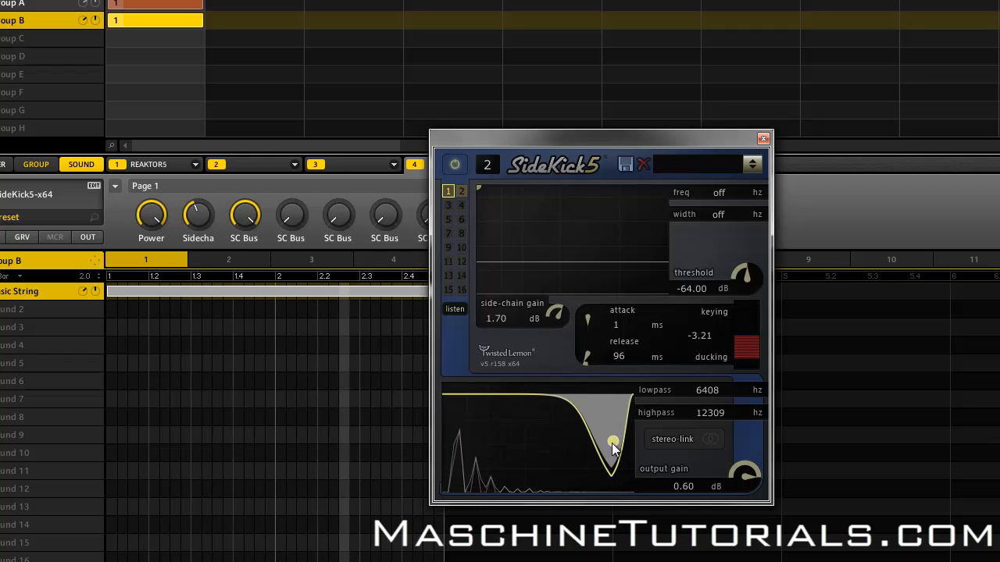
{"action": "left_click_drag", "start_coordinate": [612, 441], "coordinate": [569, 456]}
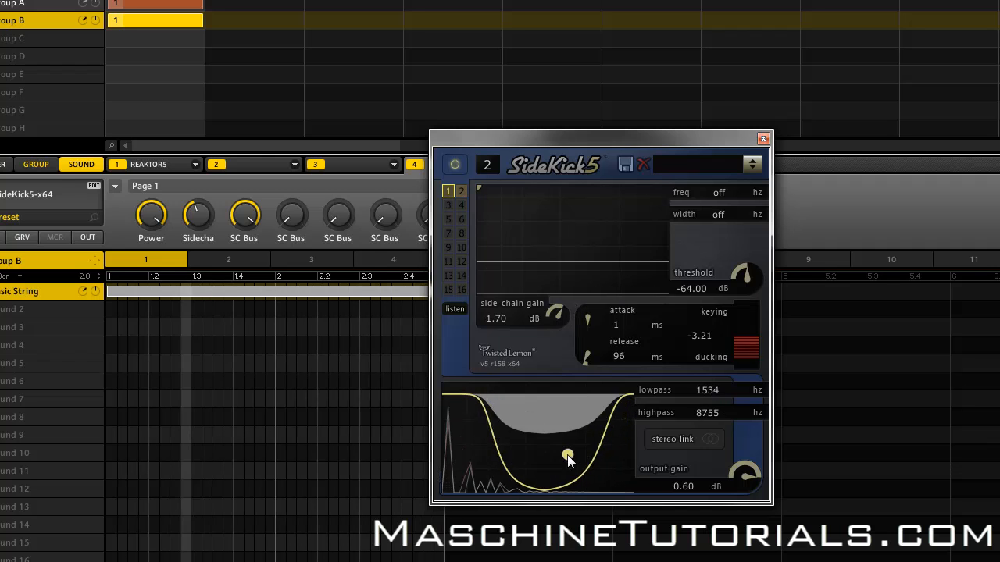
{"action": "left_click_drag", "start_coordinate": [568, 456], "coordinate": [506, 469]}
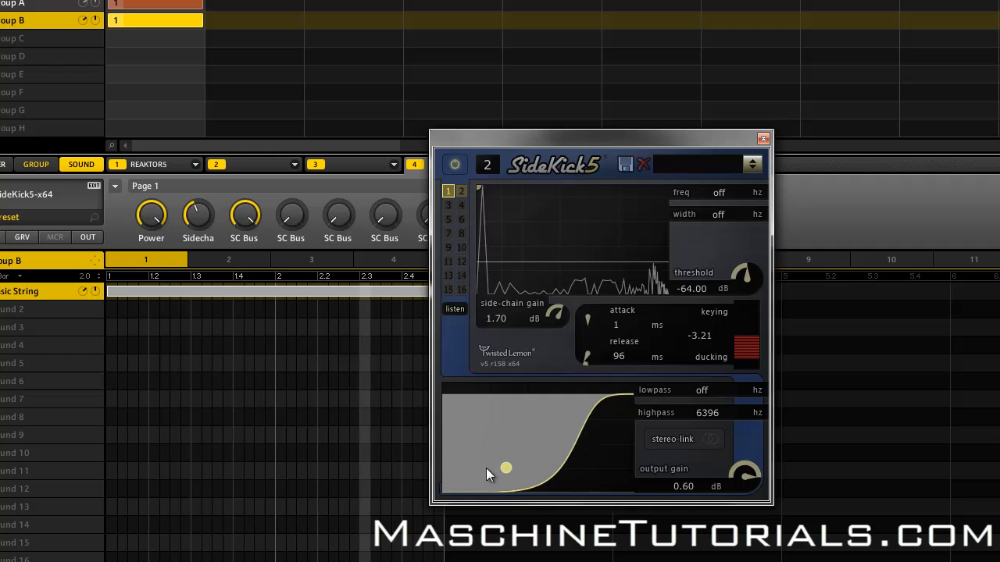
{"action": "left_click_drag", "start_coordinate": [506, 469], "coordinate": [550, 441]}
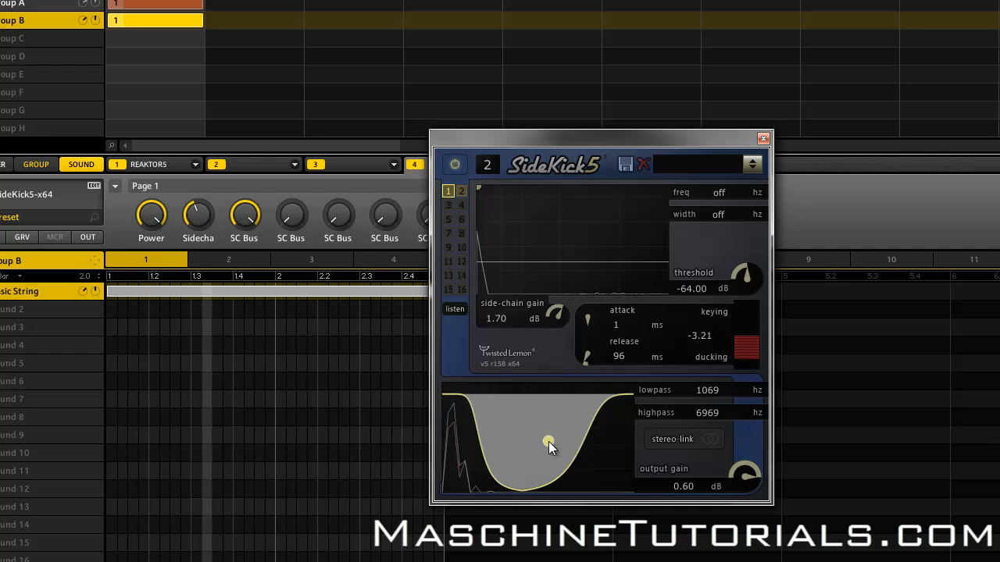
{"action": "left_click_drag", "start_coordinate": [550, 444], "coordinate": [556, 426]}
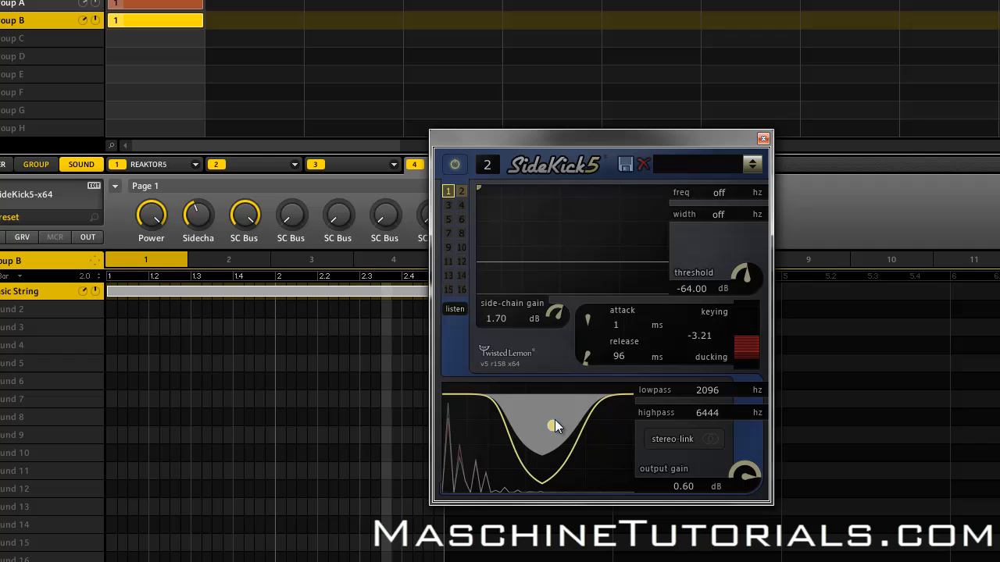
{"action": "left_click_drag", "start_coordinate": [555, 425], "coordinate": [554, 418]}
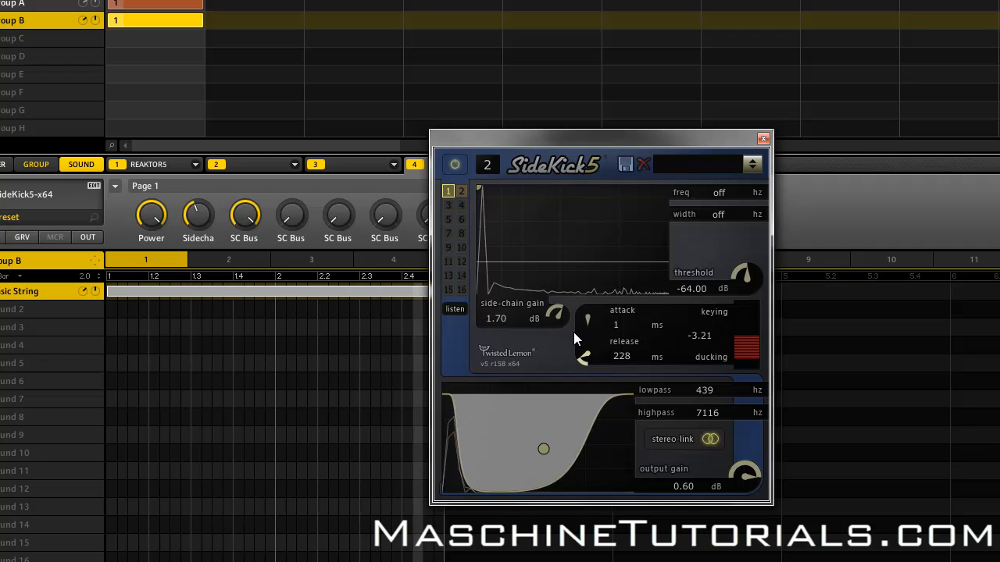
{"action": "left_click_drag", "start_coordinate": [740, 347], "coordinate": [741, 335]}
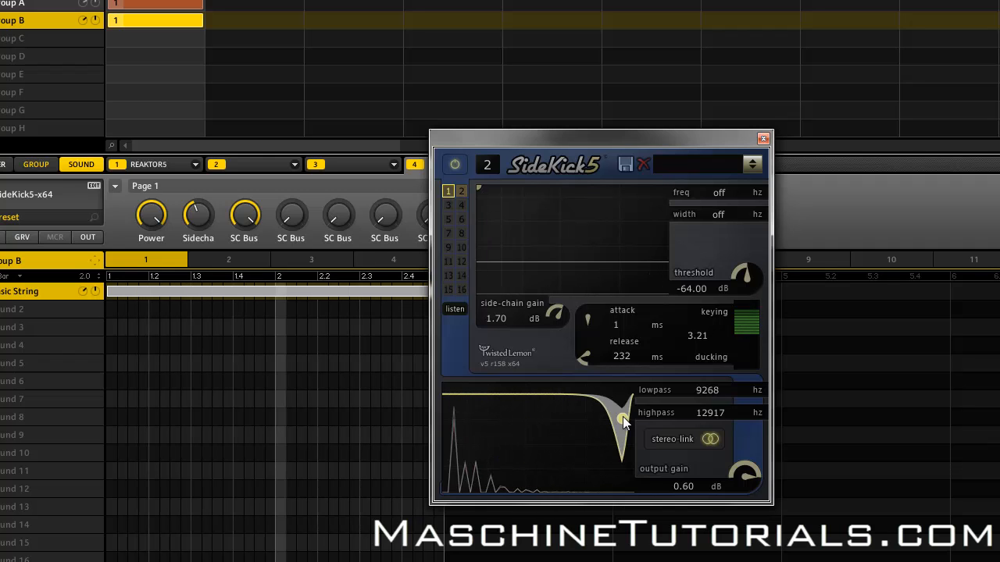
{"action": "left_click_drag", "start_coordinate": [622, 406], "coordinate": [597, 405]}
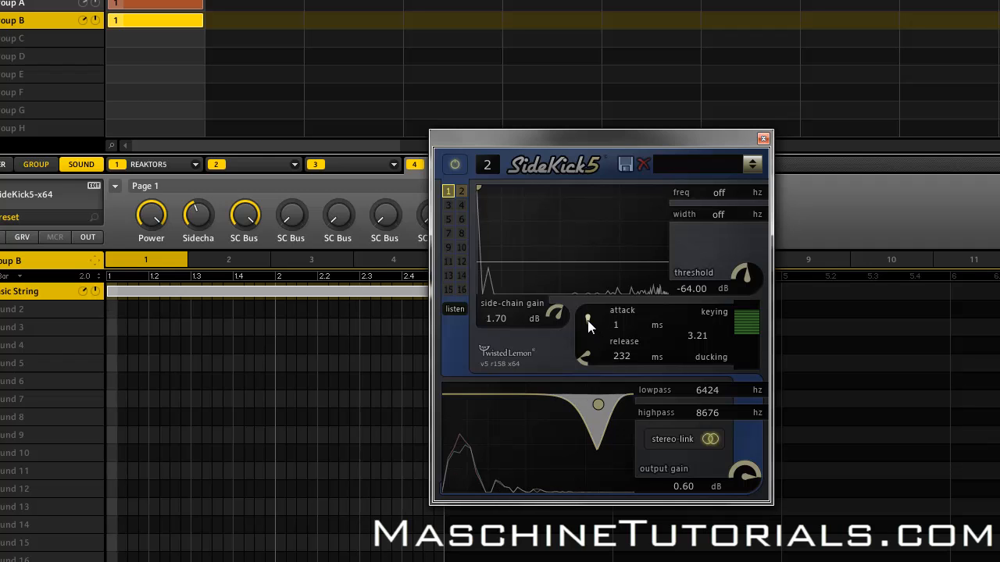
Set the keying attack to about 132 ms with 232 ms release.
{"action": "left_click_drag", "start_coordinate": [591, 320], "coordinate": [590, 331]}
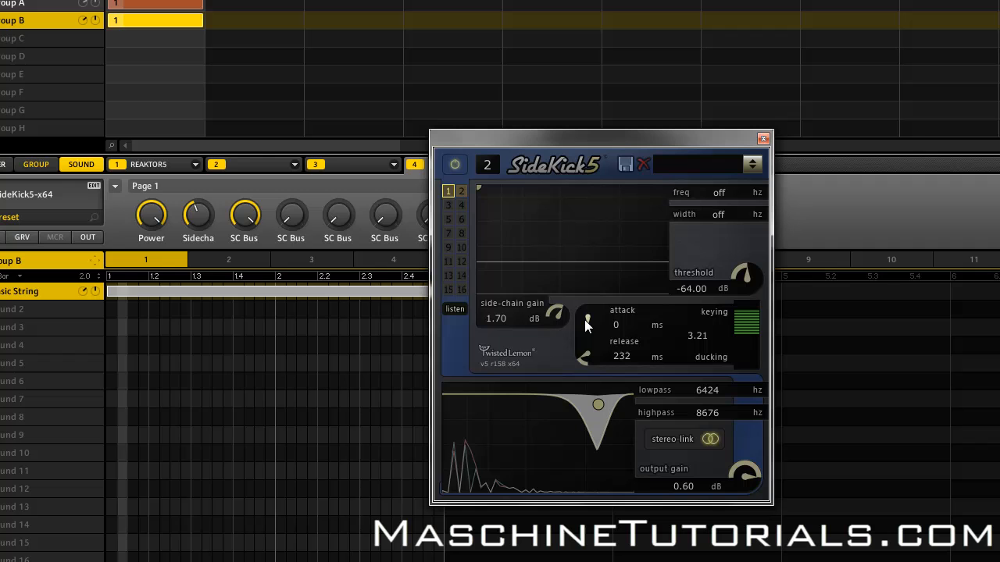
{"action": "left_click_drag", "start_coordinate": [587, 326], "coordinate": [581, 304]}
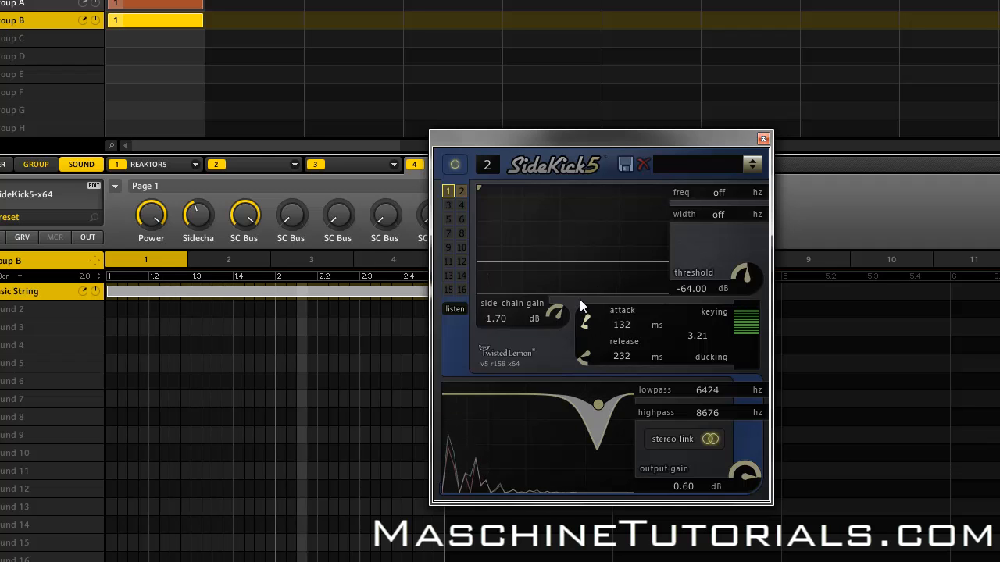
{"action": "left_click", "coordinate": [753, 164]}
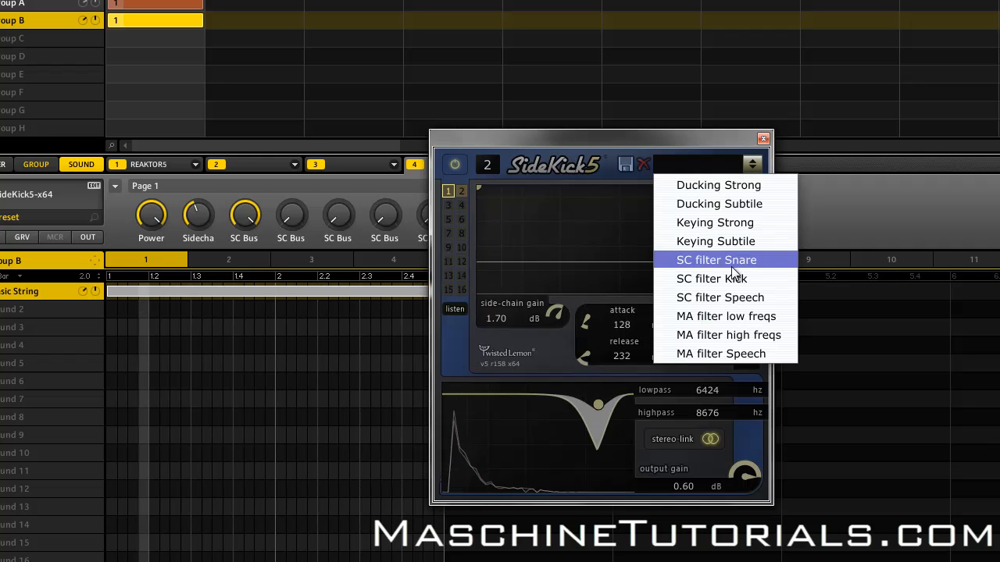
Try the Keying Strong preset, then load Keying Subtle instead.
{"action": "left_click", "coordinate": [715, 222]}
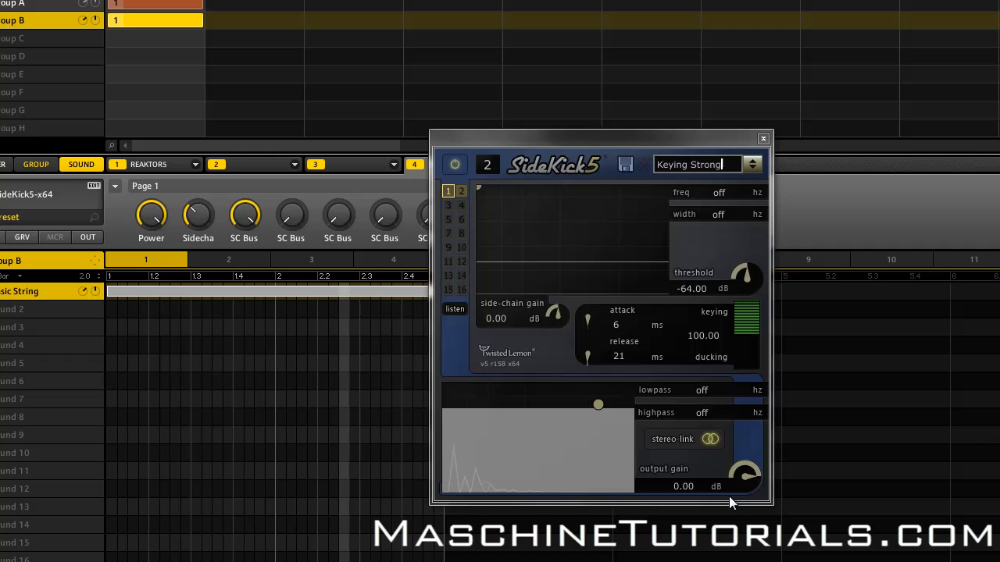
{"action": "left_click", "coordinate": [752, 164]}
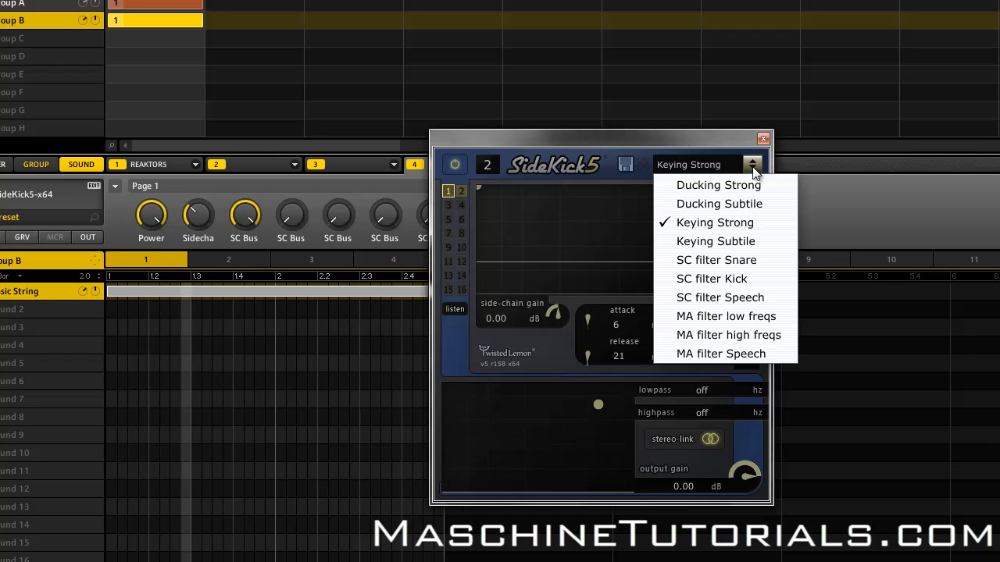
{"action": "left_click", "coordinate": [715, 240]}
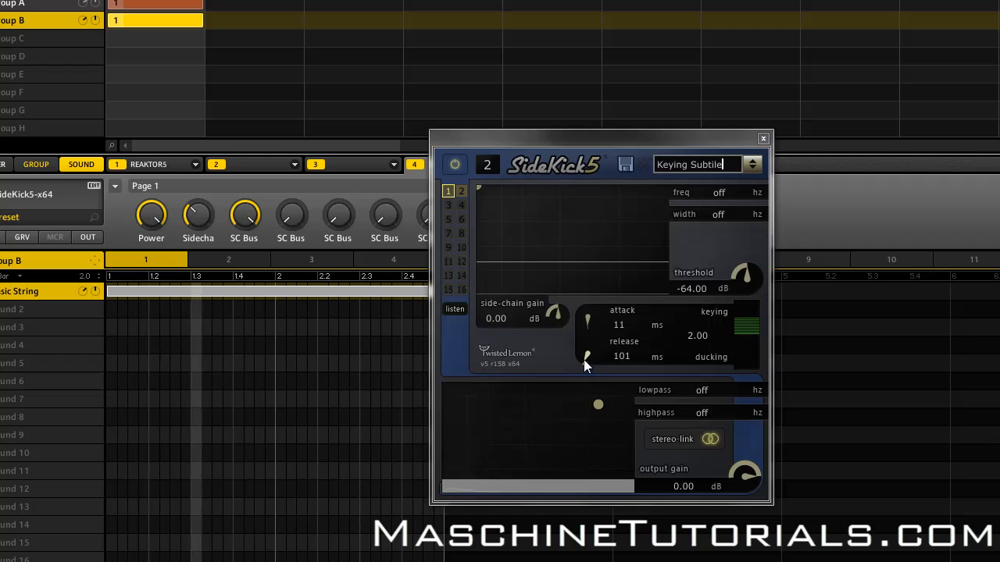
Adjust Keying Subtle to 62 ms attack and 100 ms release.
{"action": "left_click_drag", "start_coordinate": [588, 356], "coordinate": [587, 352]}
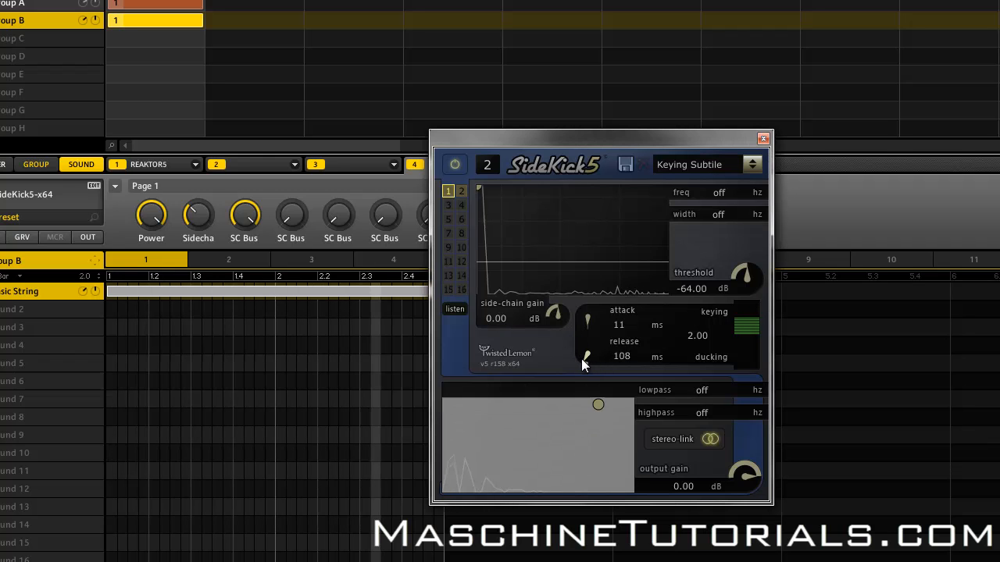
{"action": "left_click_drag", "start_coordinate": [588, 320], "coordinate": [584, 304]}
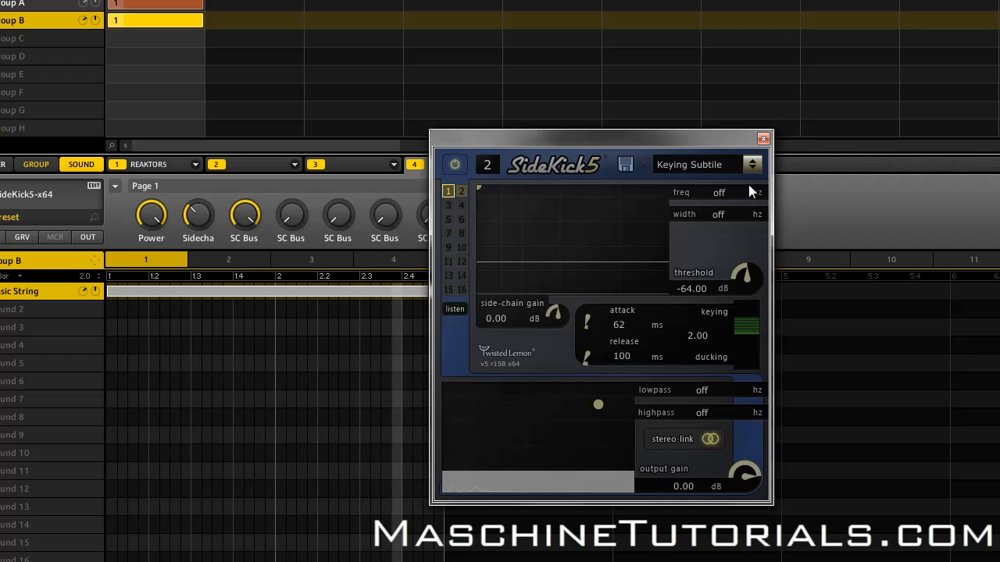
{"action": "left_click", "coordinate": [752, 164]}
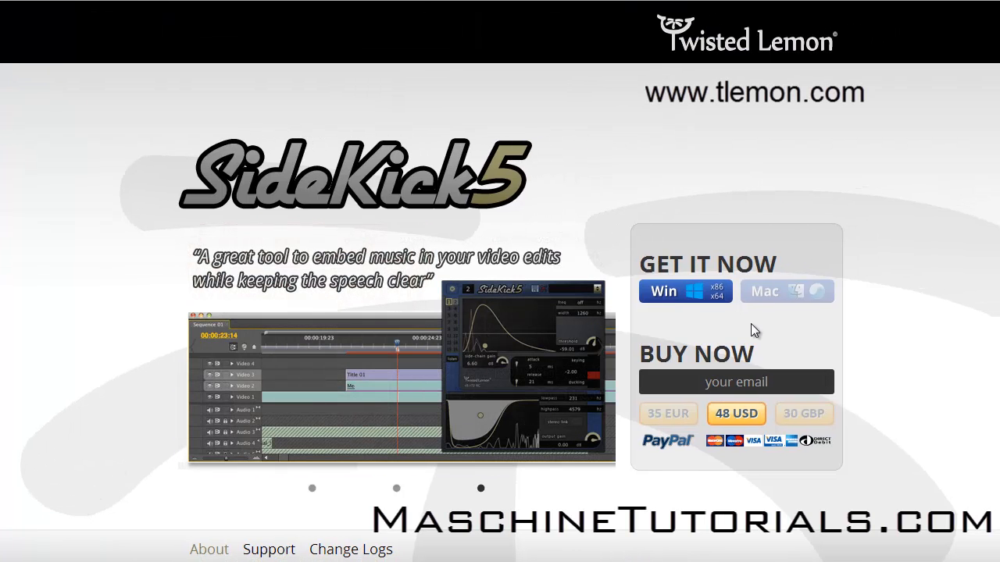
{"action": "mouse_move", "coordinate": [871, 384]}
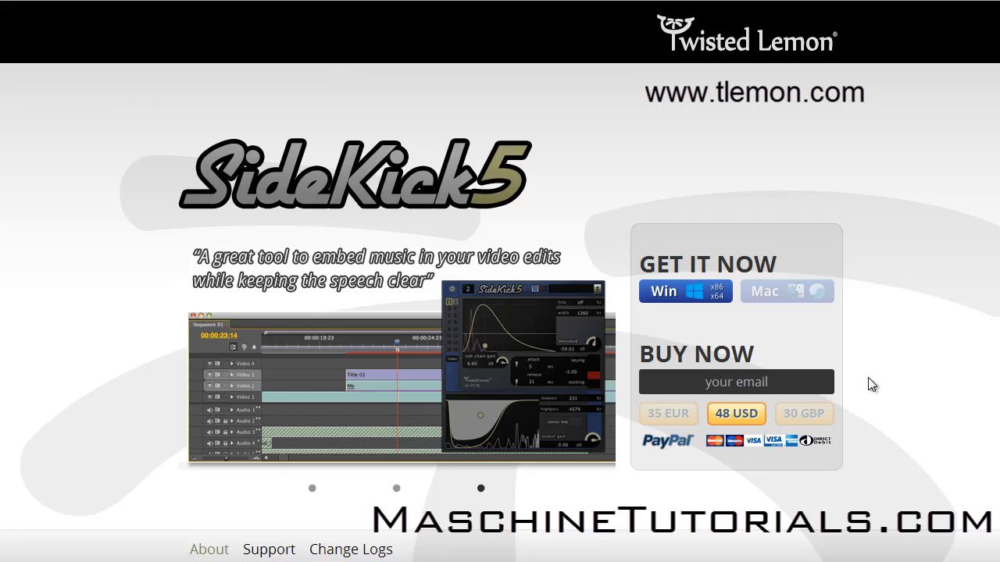